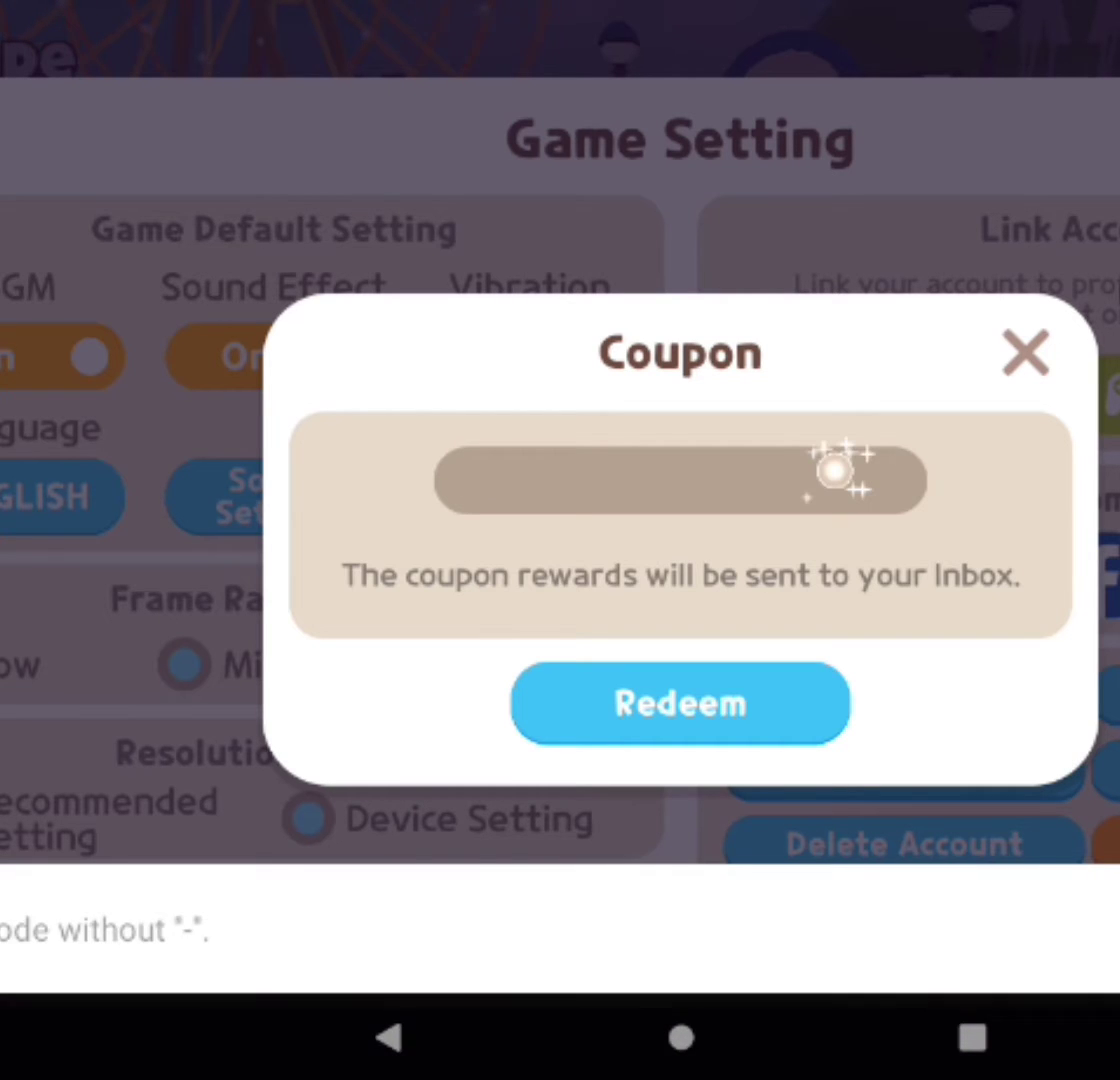
Enter the coupon code LFTOGETHER2021 into the coupon field.
click(680, 480)
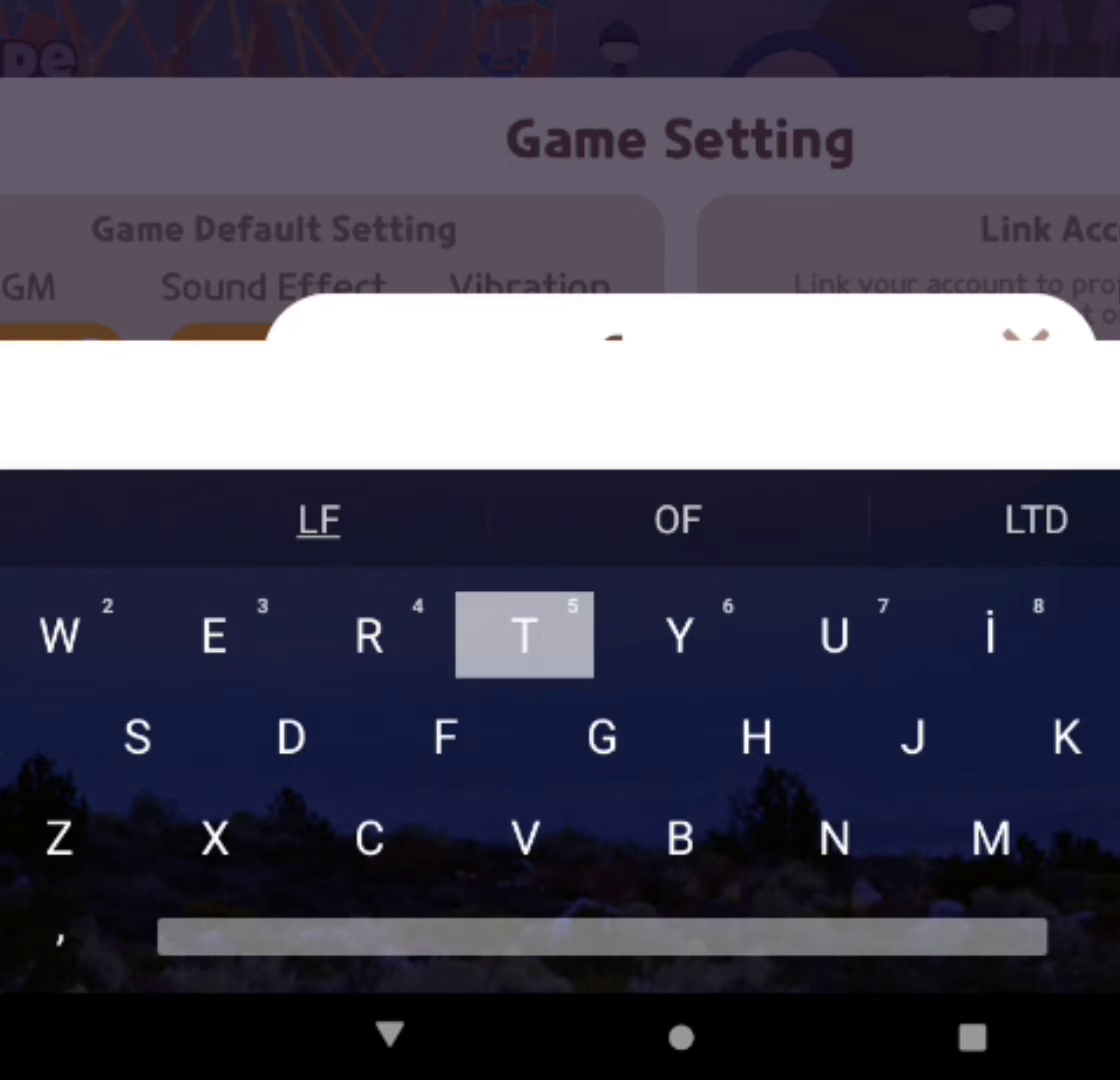
click(524, 634)
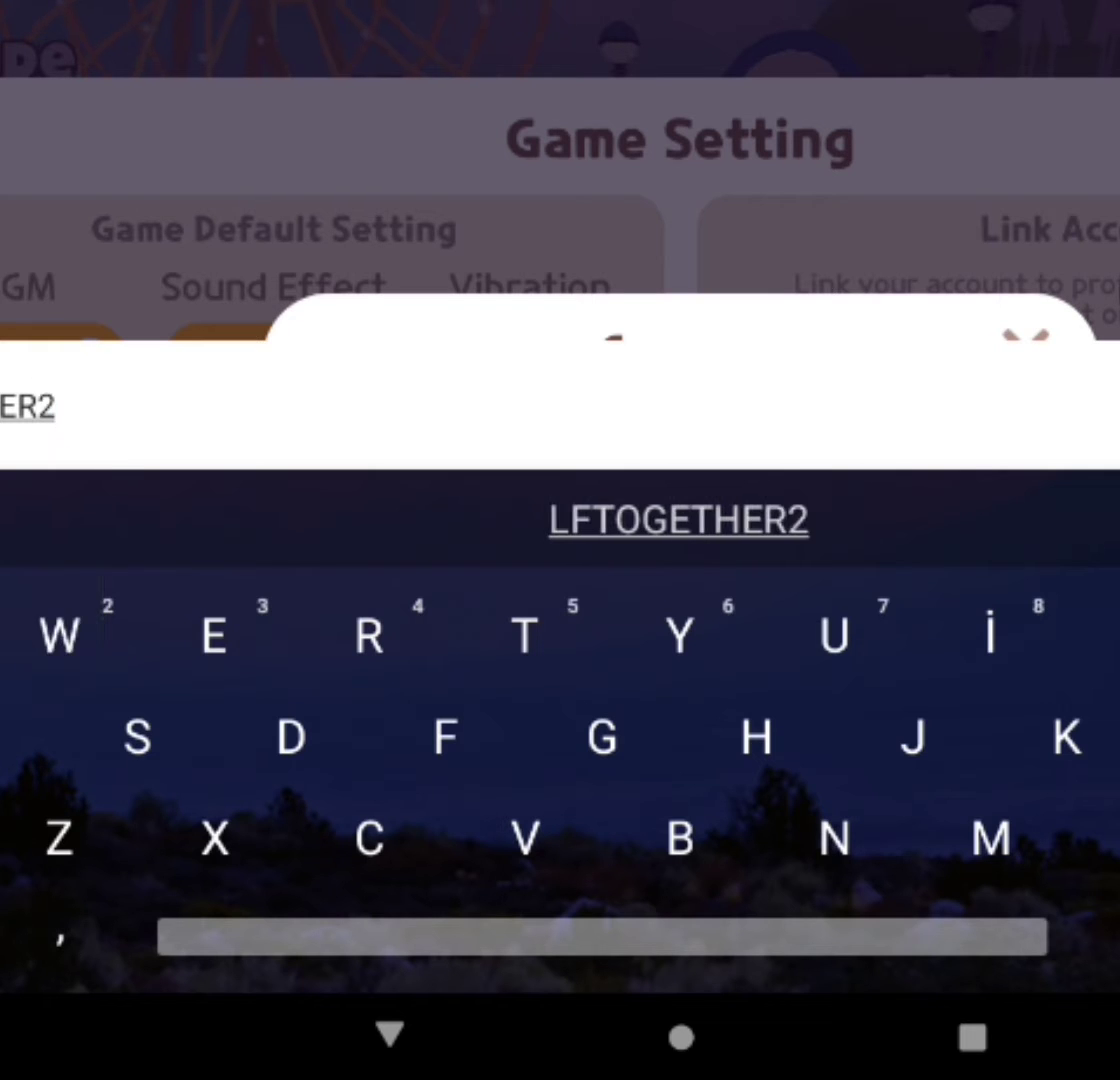
text(2021)
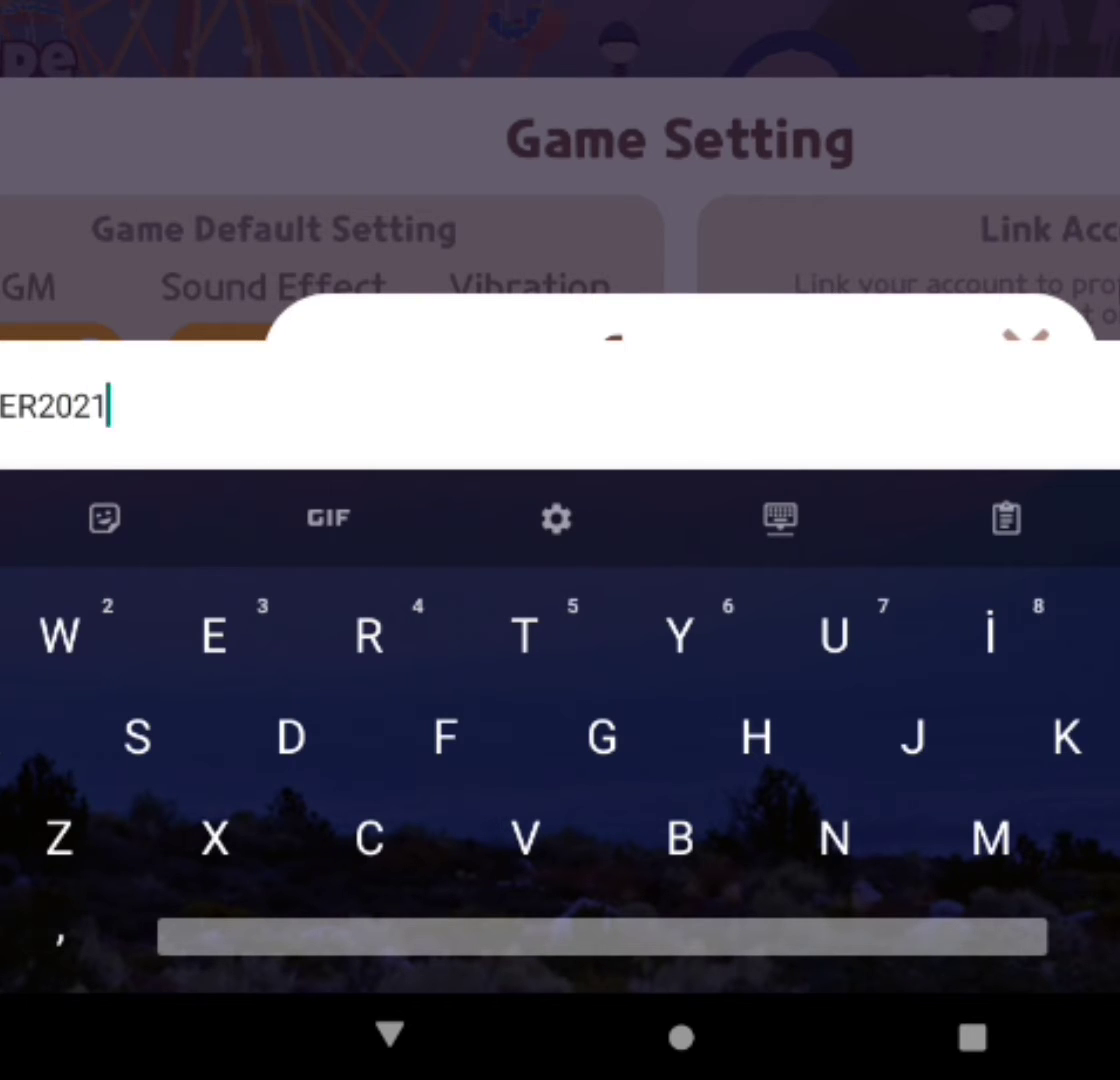
double_click(44, 406)
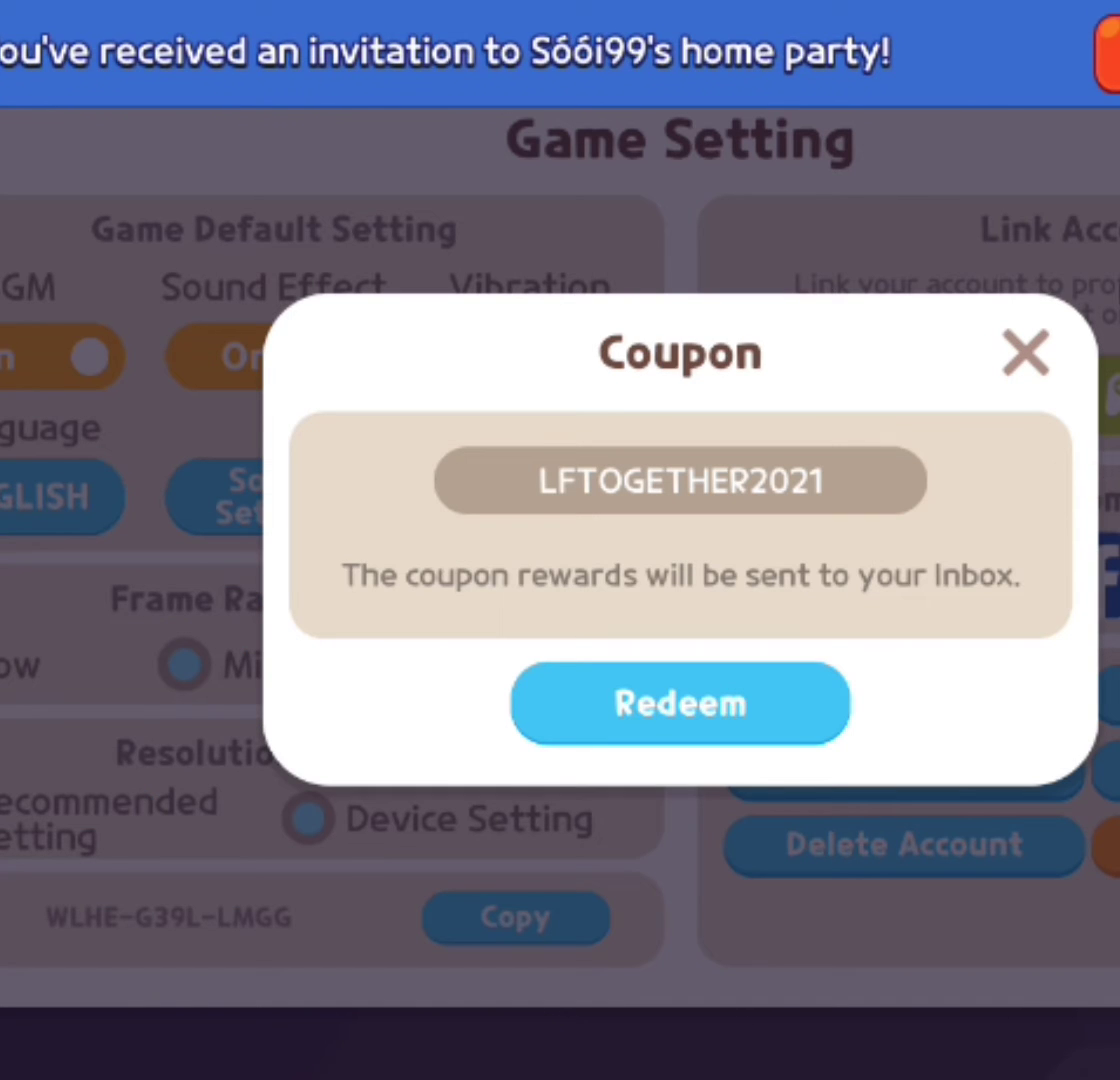
Redeem the coupon and confirm the gift-sent-to-inbox notification, returning to town.
click(680, 704)
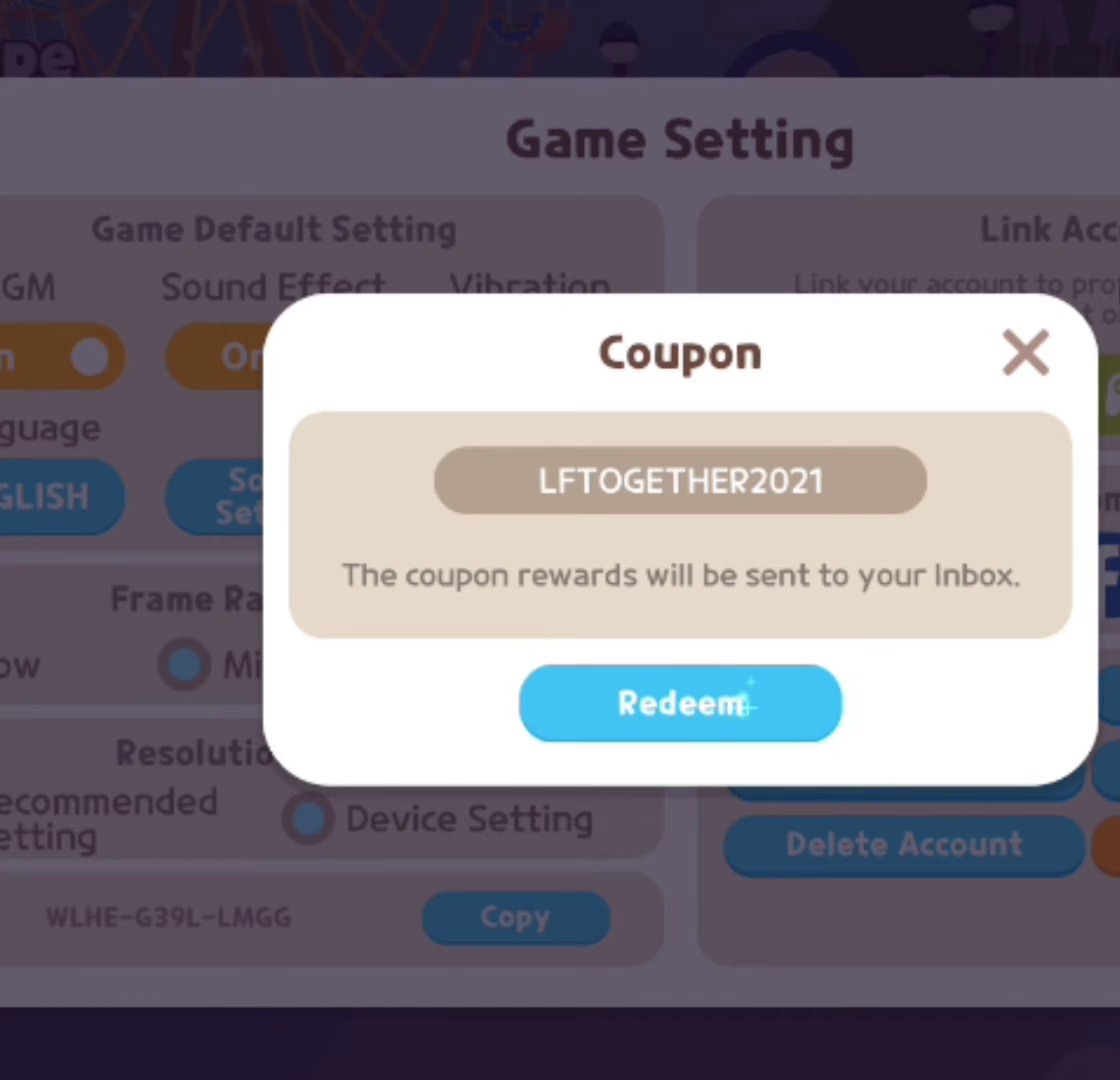
click(680, 704)
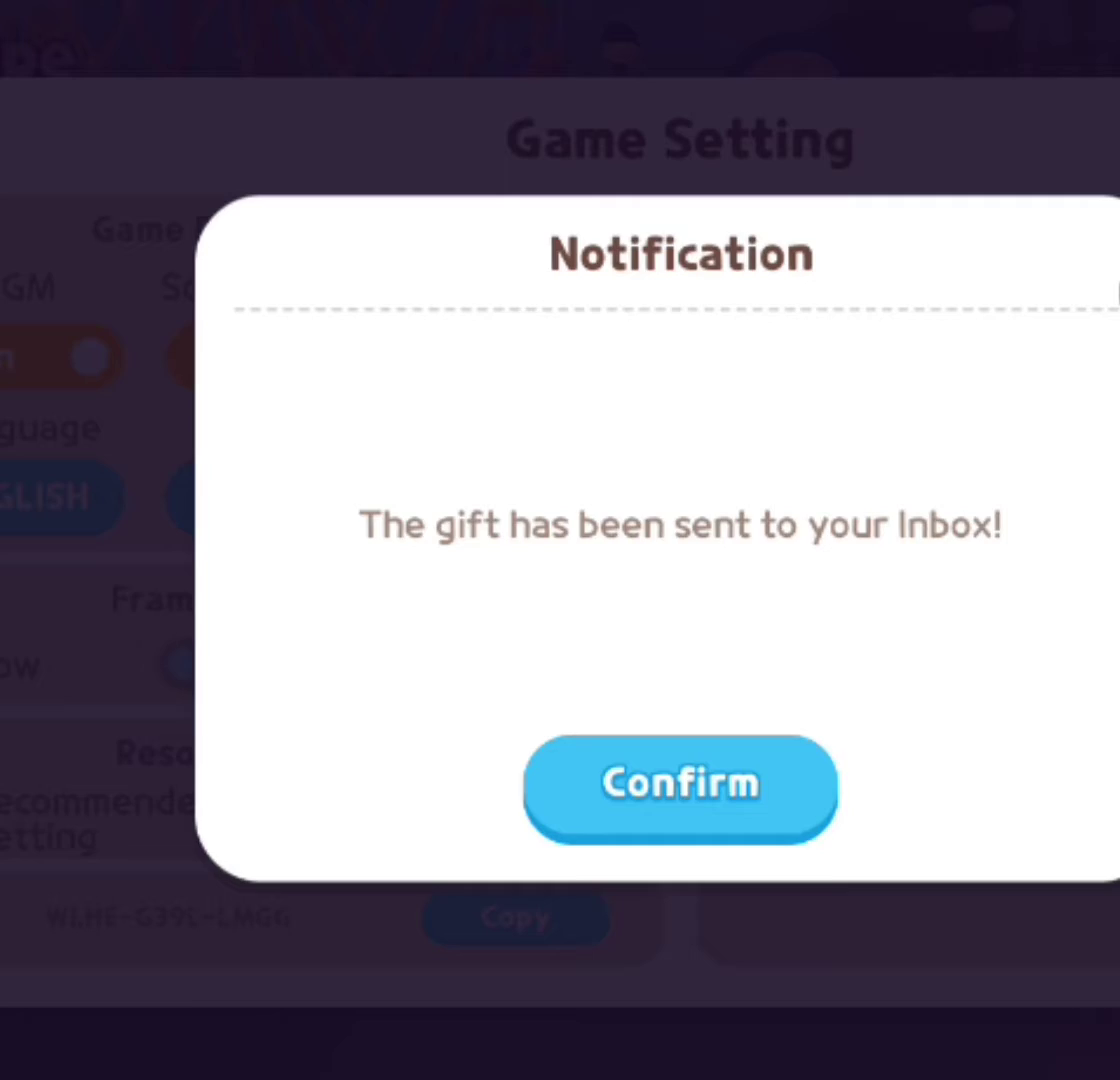
click(680, 790)
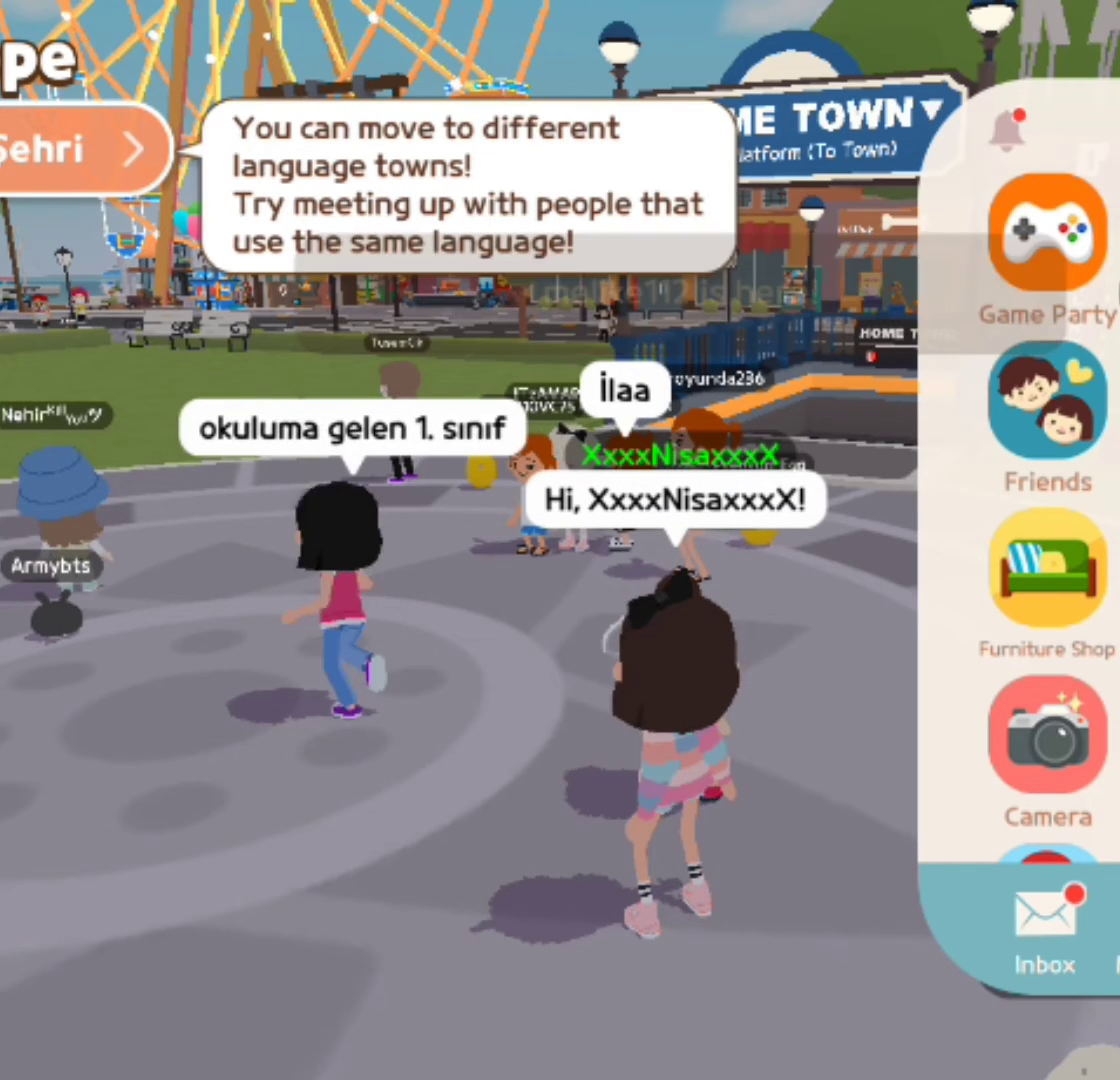
Show the inbox listing the Coupon Reward mail with the SALLY Small Refrigerator.
click(1044, 912)
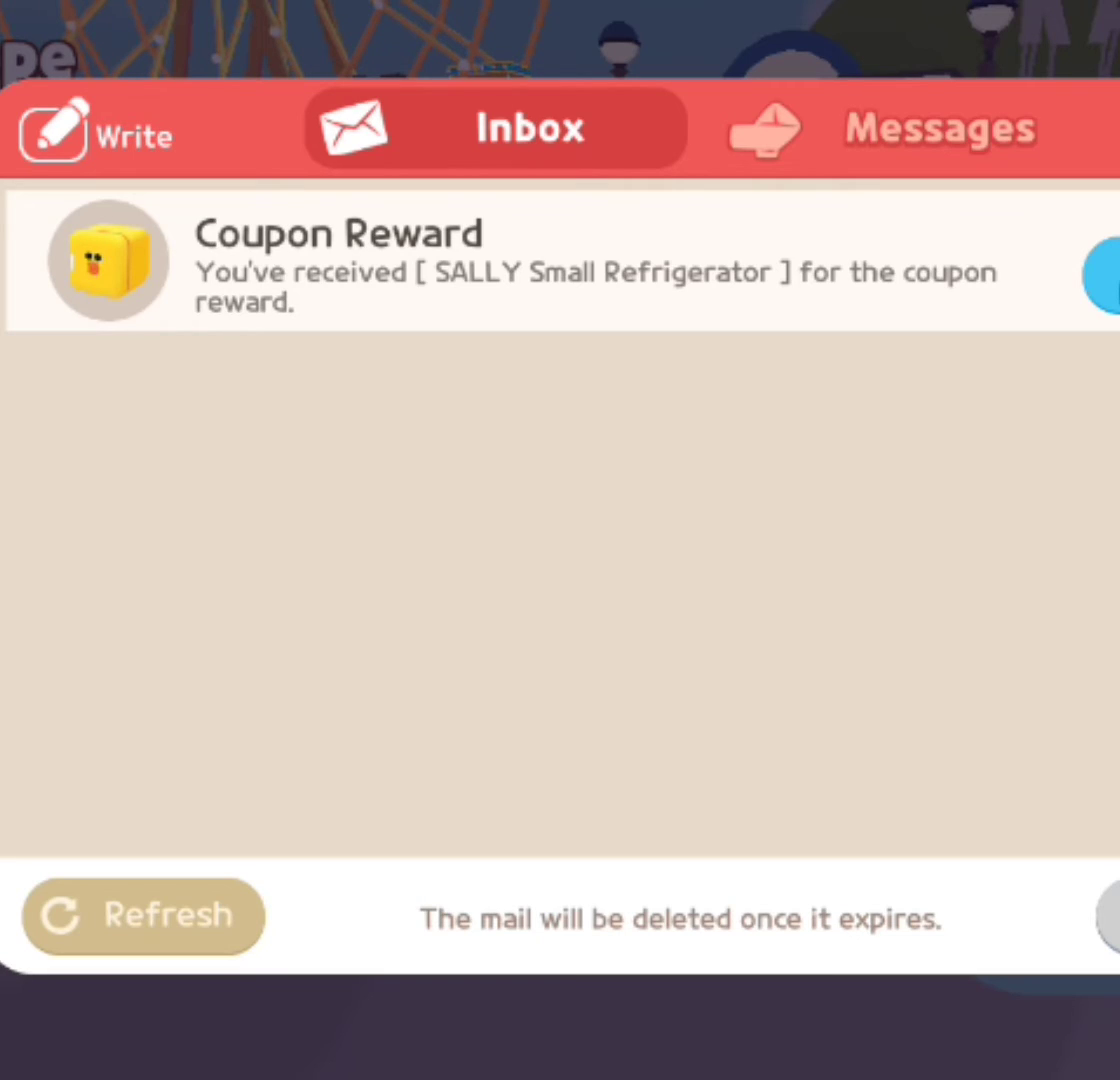
Leave the inbox and start a town chat message beginning "kod b".
click(1108, 288)
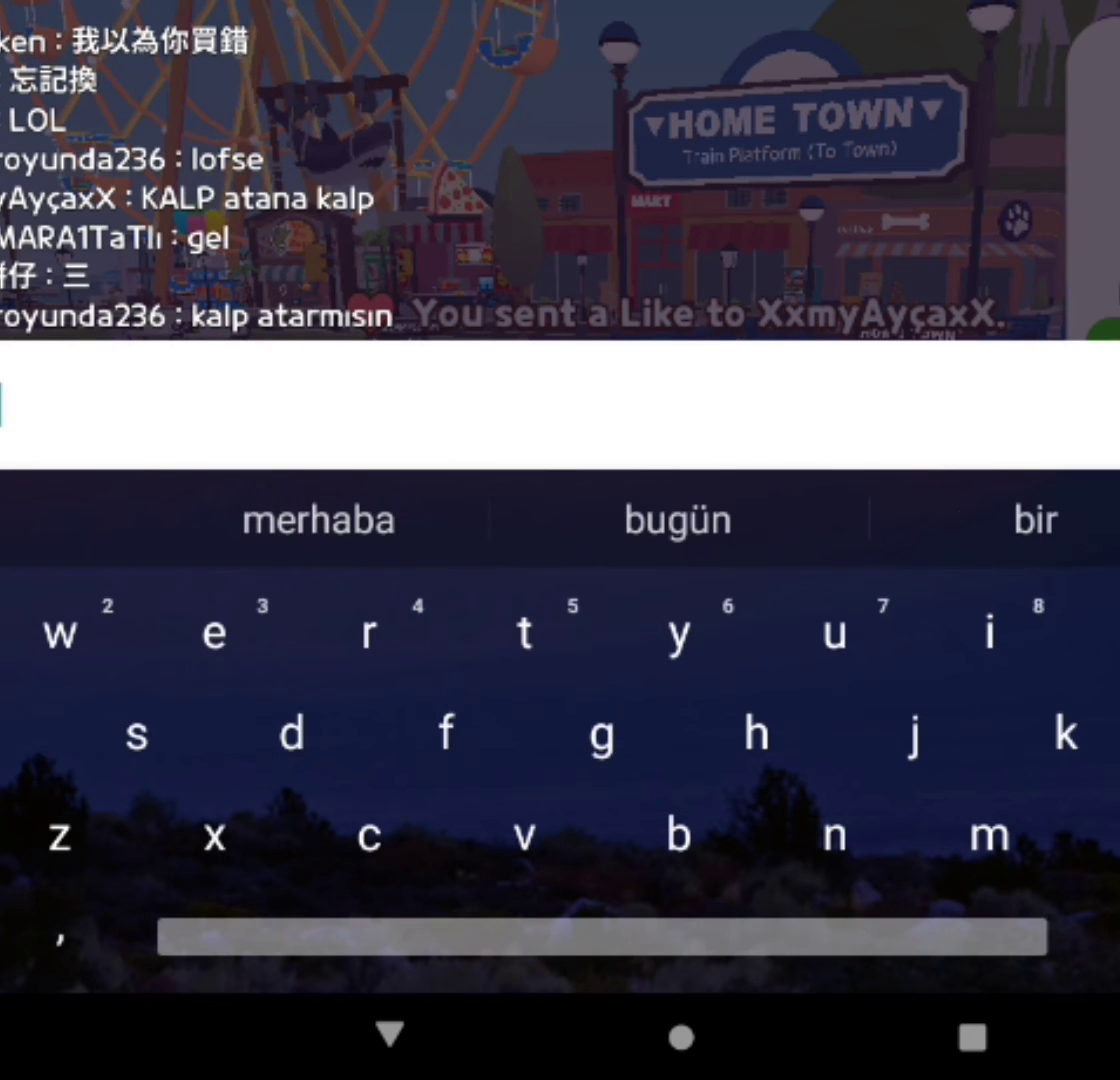
text(kod b)
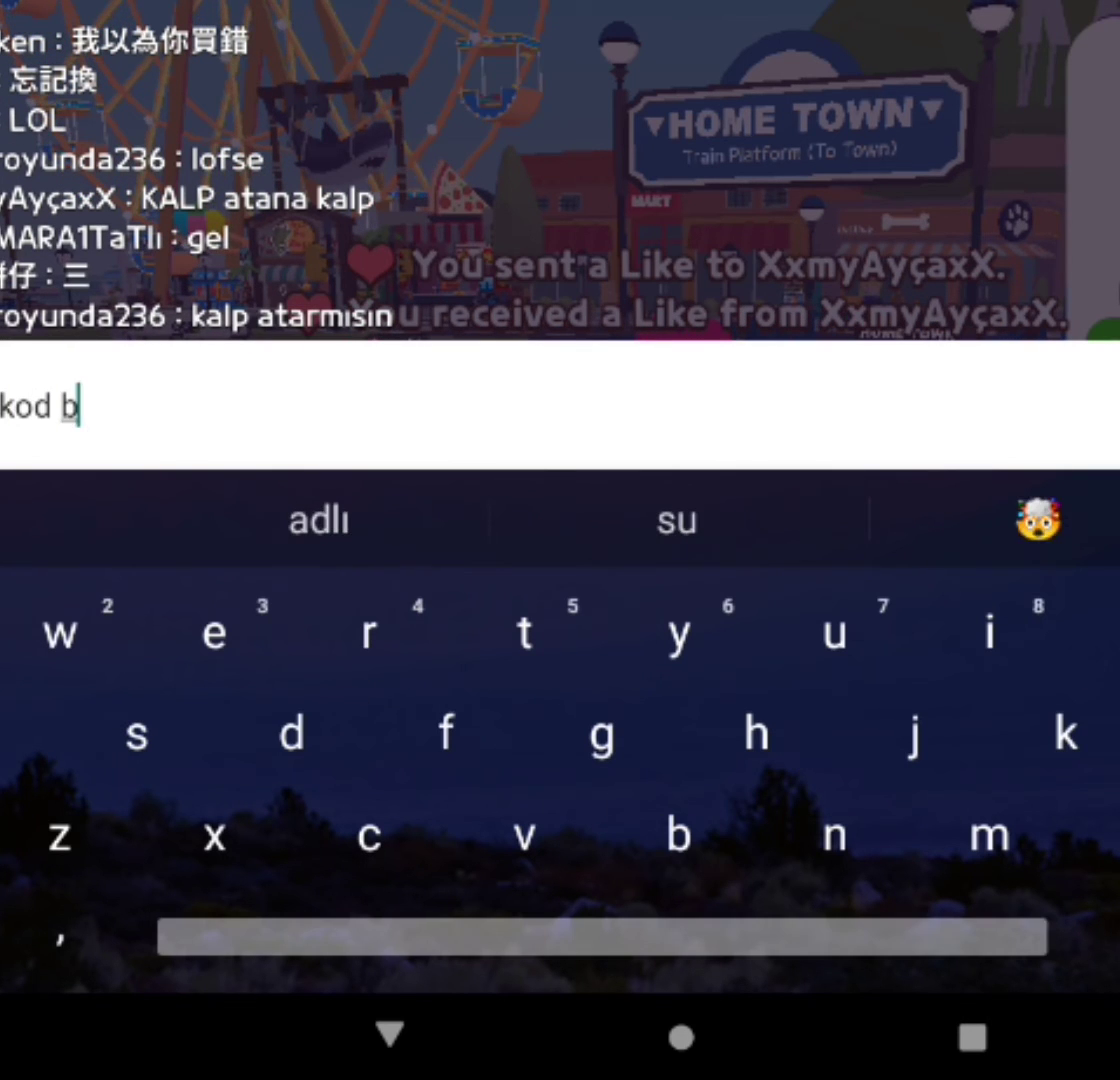